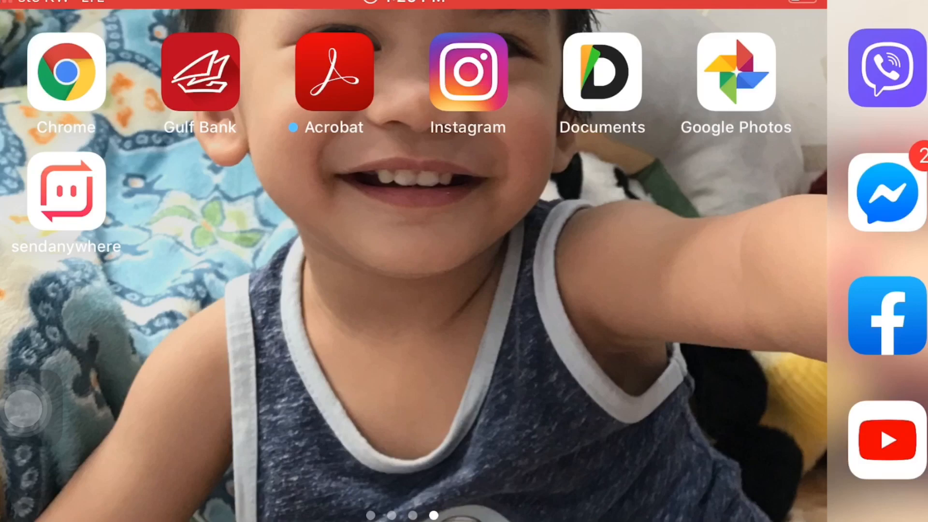
Step: Launch Chrome from the home screen to its new-tab page with the Google search box
click(66, 73)
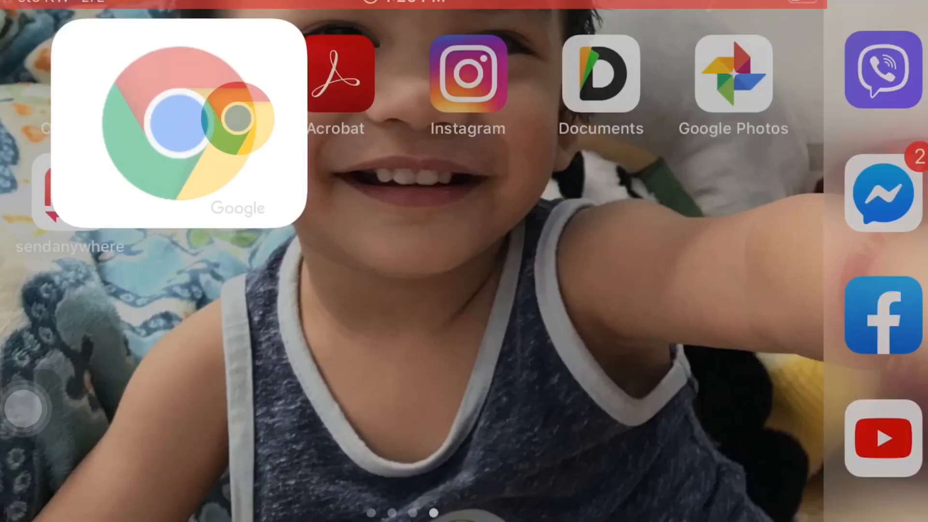
click(172, 125)
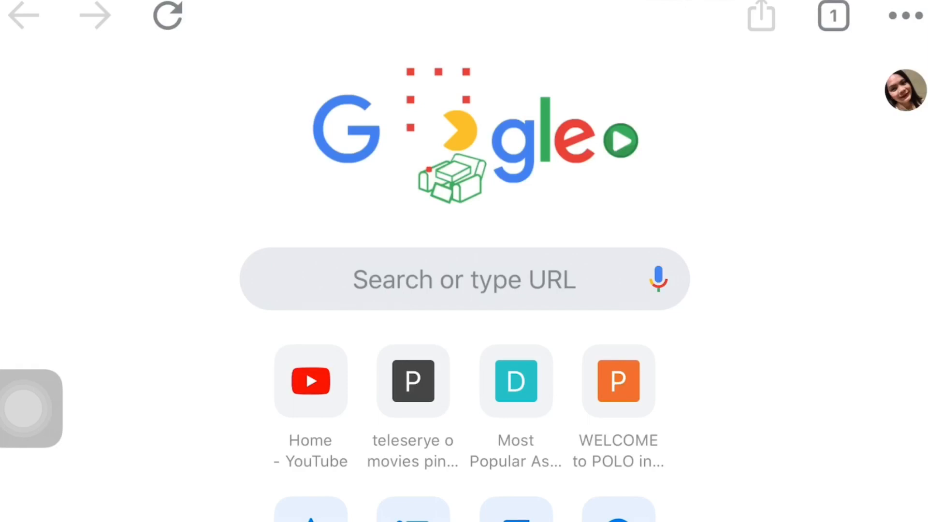
Step: Load YouTube's mobile home page from the 'Home - YouTube' shortcut
click(311, 381)
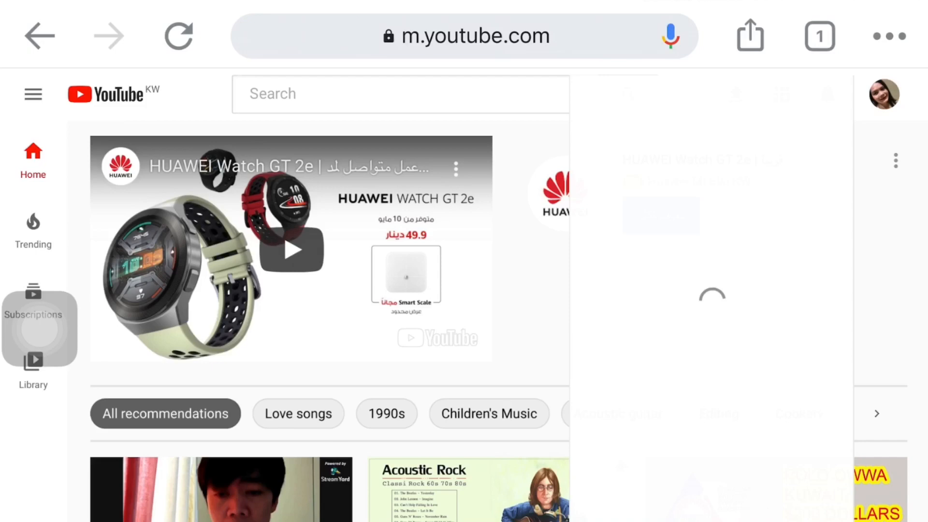
Step: Enter YouTube Studio via the profile avatar and bring up its Settings dialog
click(882, 93)
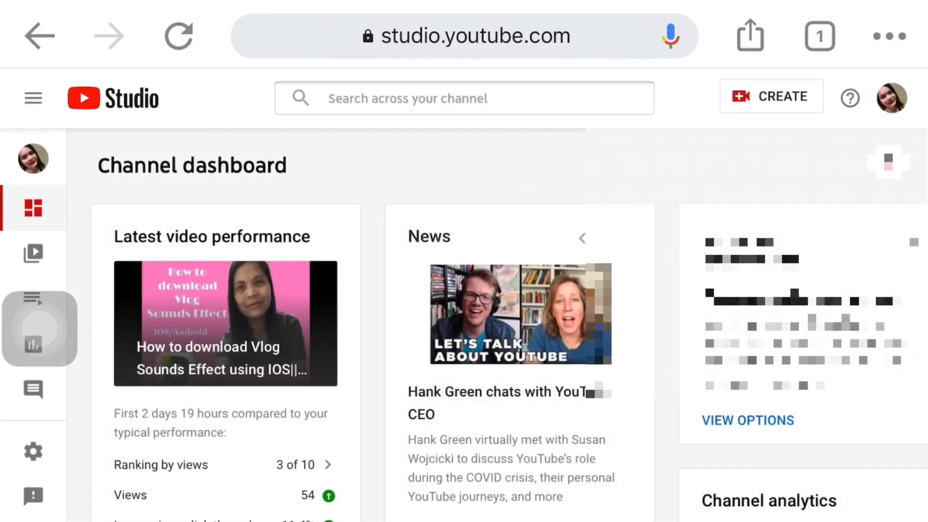
click(32, 450)
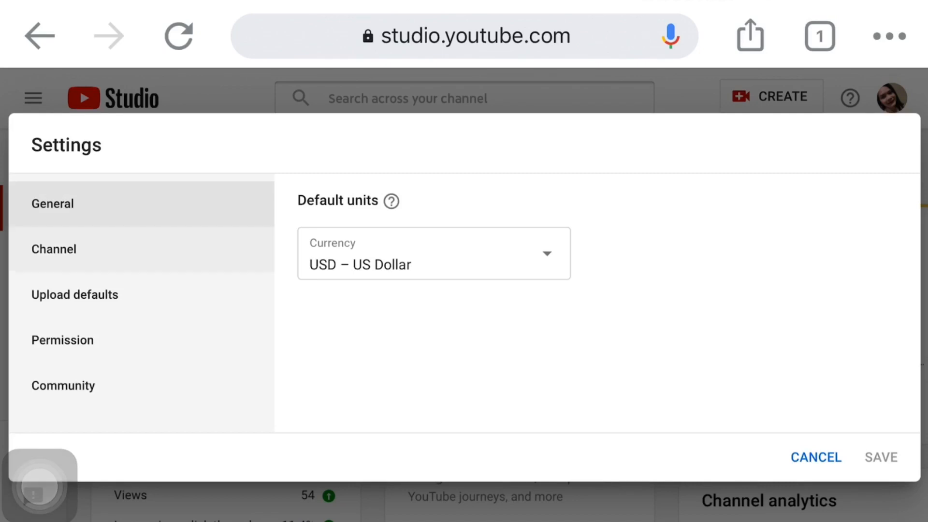
Step: Reach Channel > Advanced settings > Branding to show the video watermark options
click(53, 249)
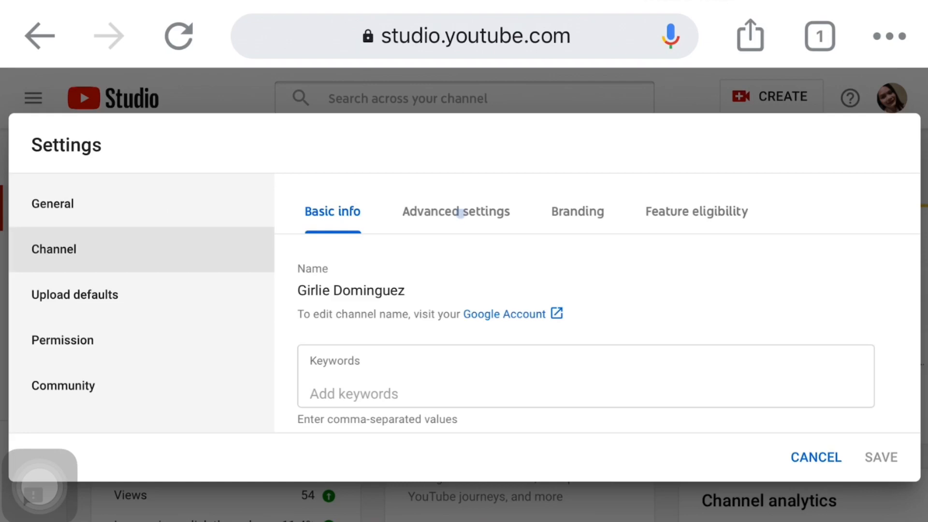
click(456, 210)
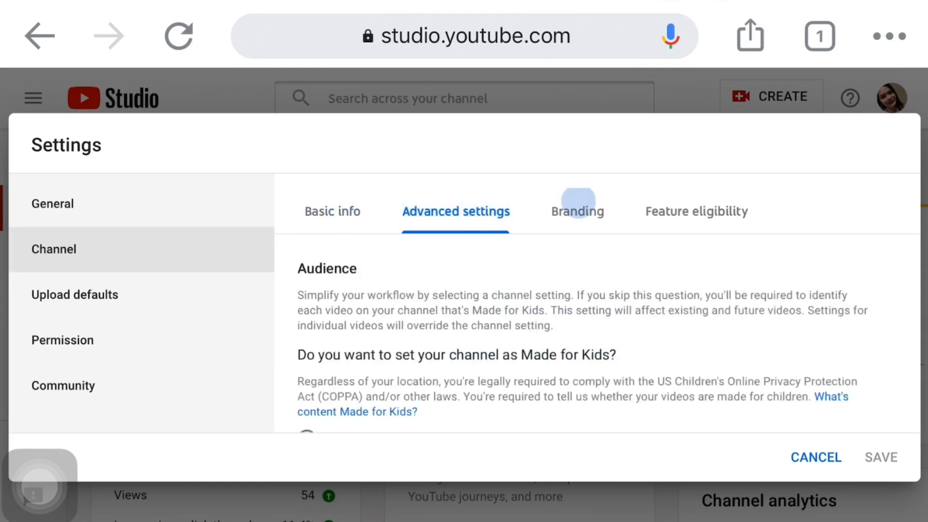
click(577, 211)
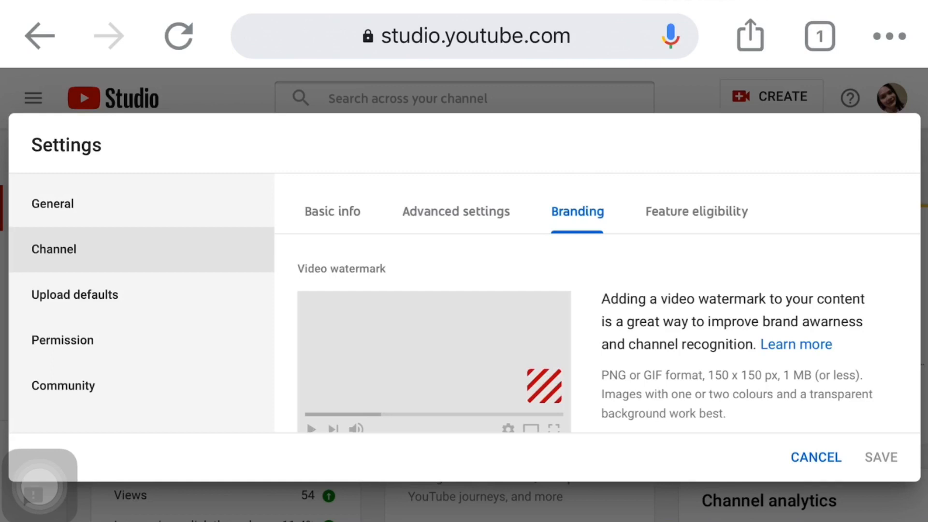
scroll(down, 3)
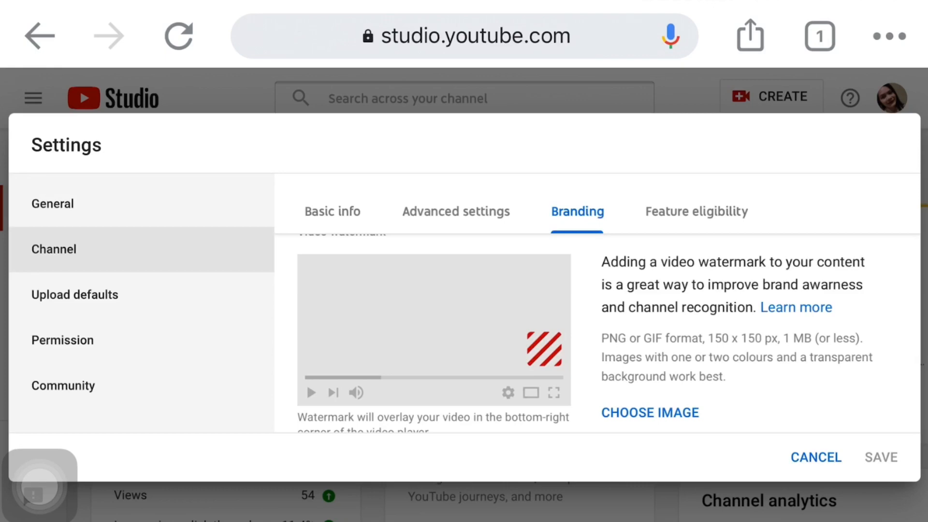
Step: Choose the profile photo from the Photo Library Favorites album as the video watermark
click(649, 412)
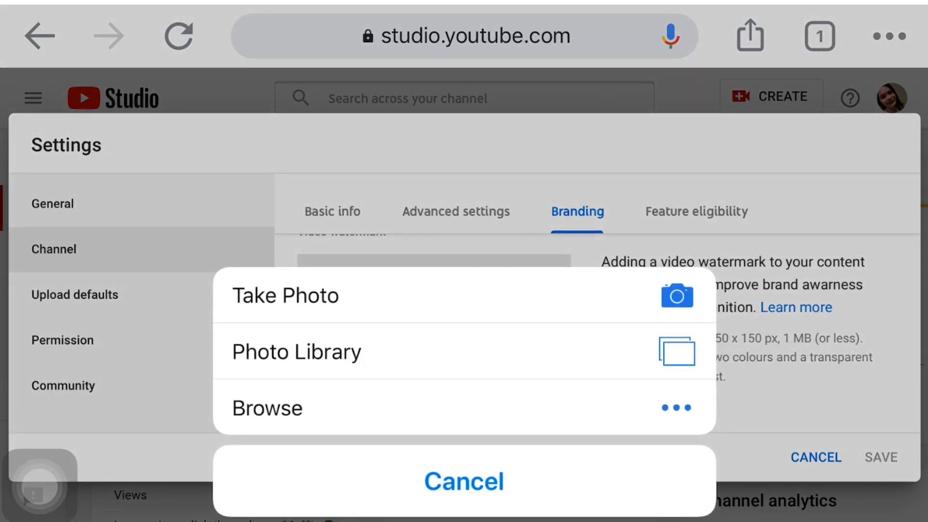
click(296, 352)
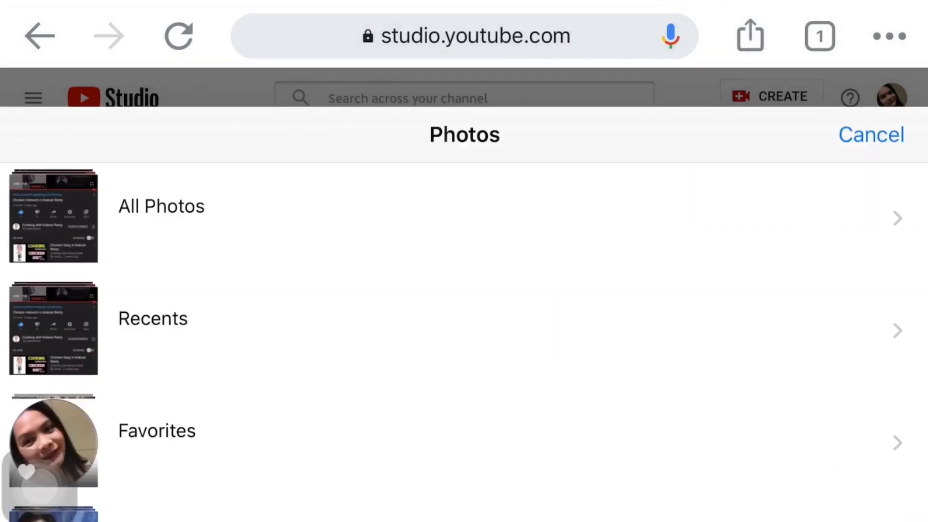
click(870, 134)
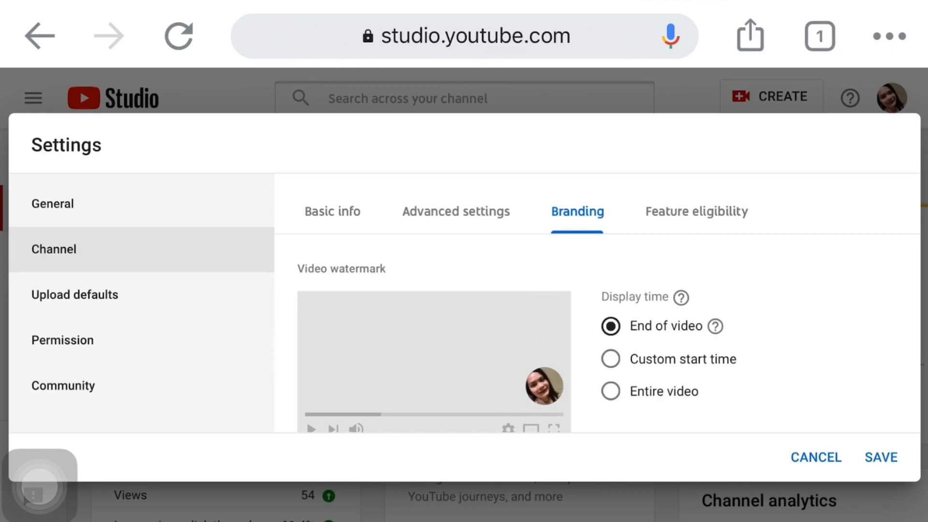
Step: Set the watermark display time to Entire video and save the channel settings
click(610, 358)
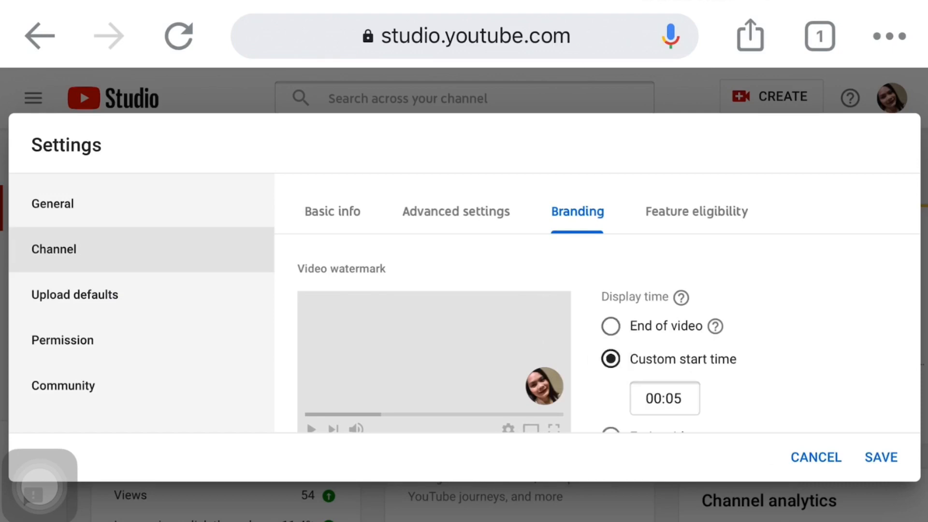
scroll(down, 3)
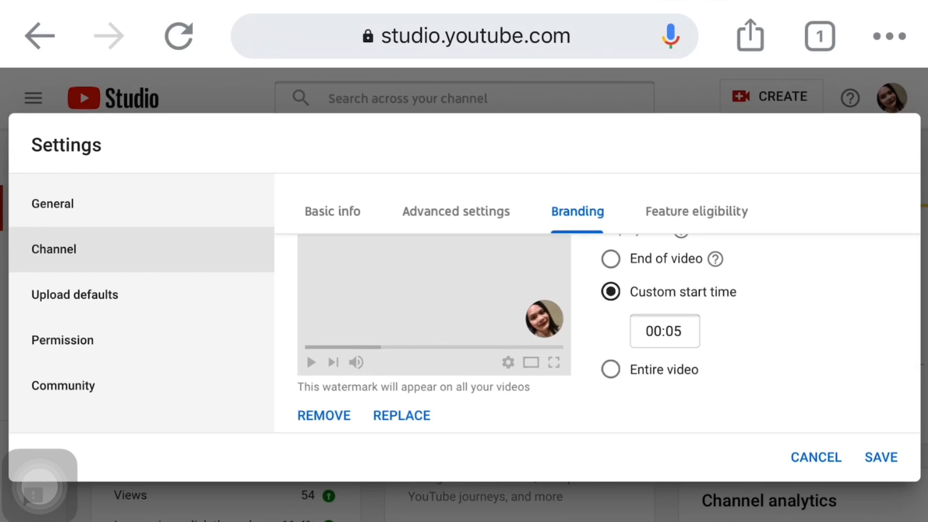
click(610, 369)
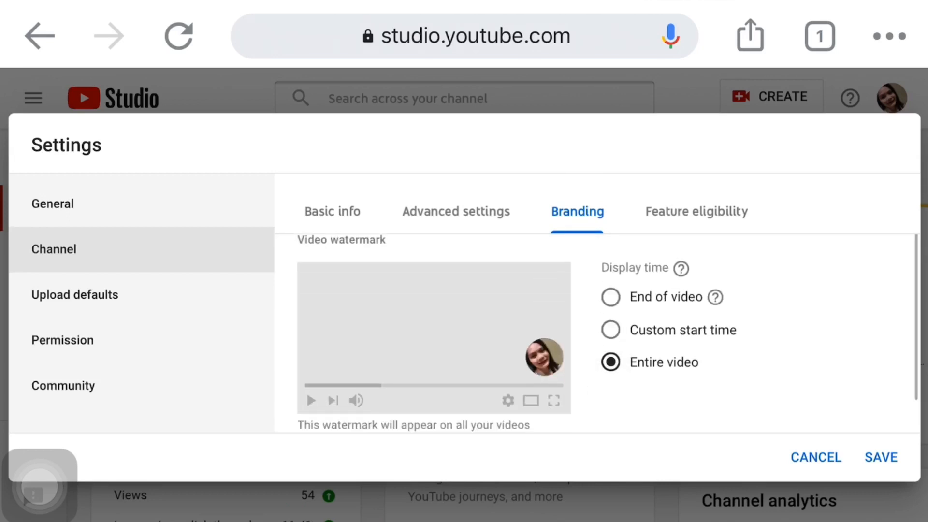
scroll(down, 3)
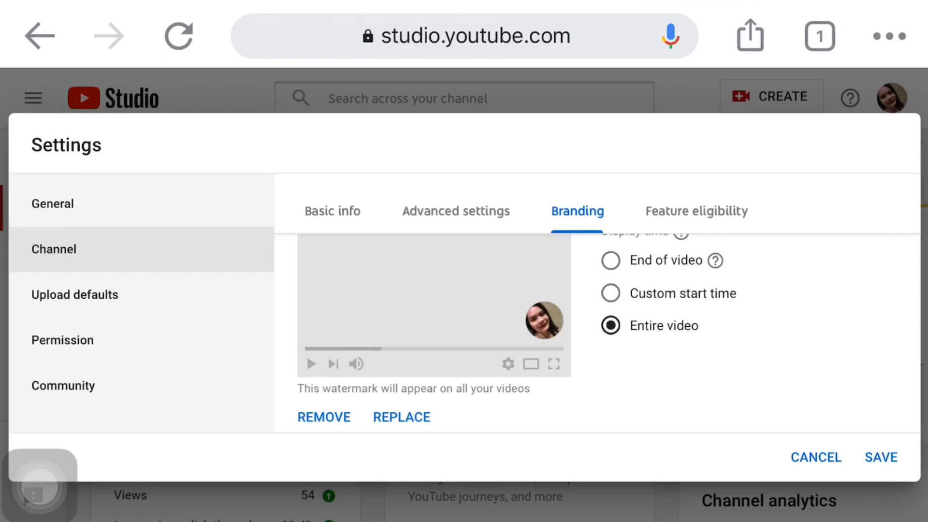
click(815, 457)
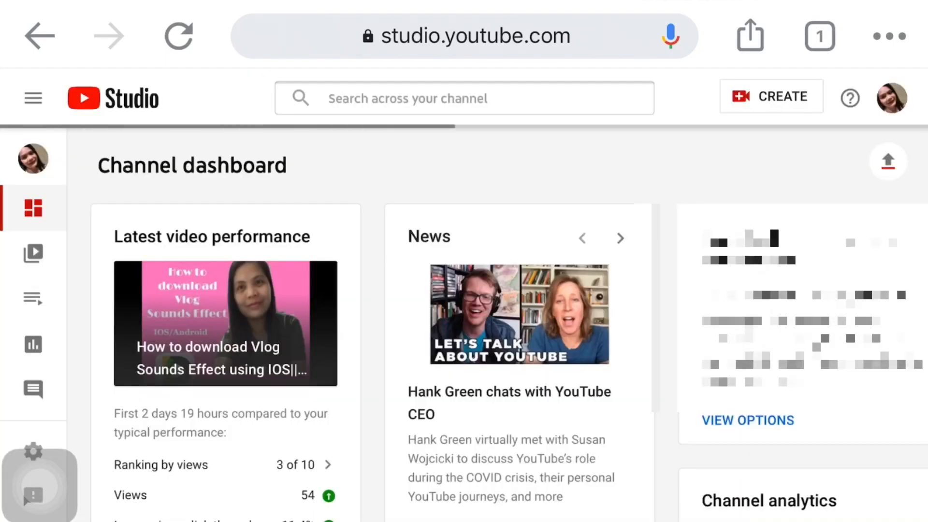